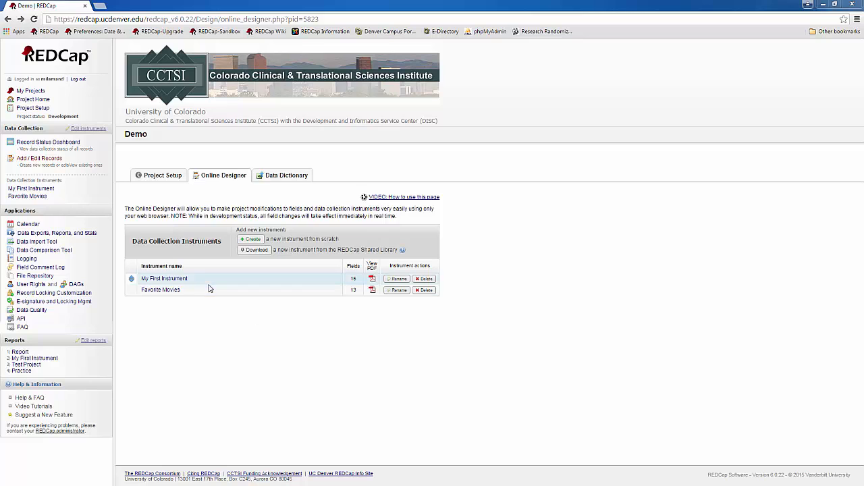
Open My First Instrument in the Online Designer and scroll to the picture-upload field.
{"action": "left_click", "coordinate": [164, 278]}
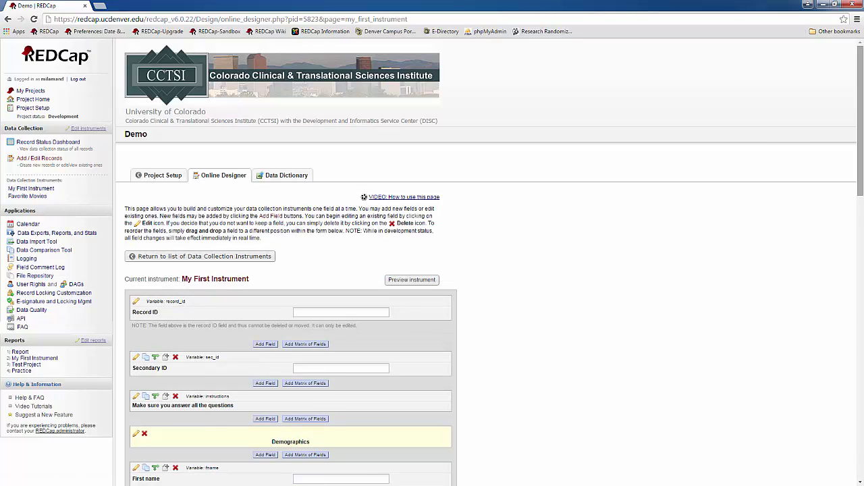
{"action": "scroll", "scroll_direction": "down", "scroll_amount": 3}
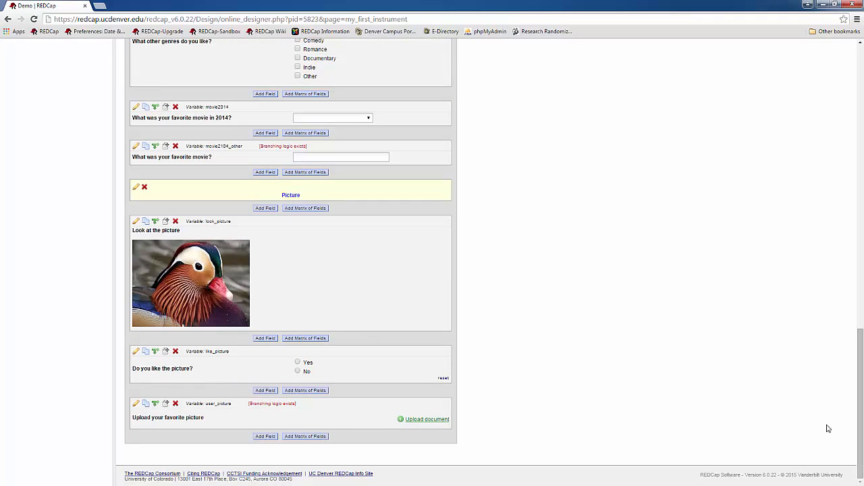
{"action": "mouse_move", "coordinate": [235, 423]}
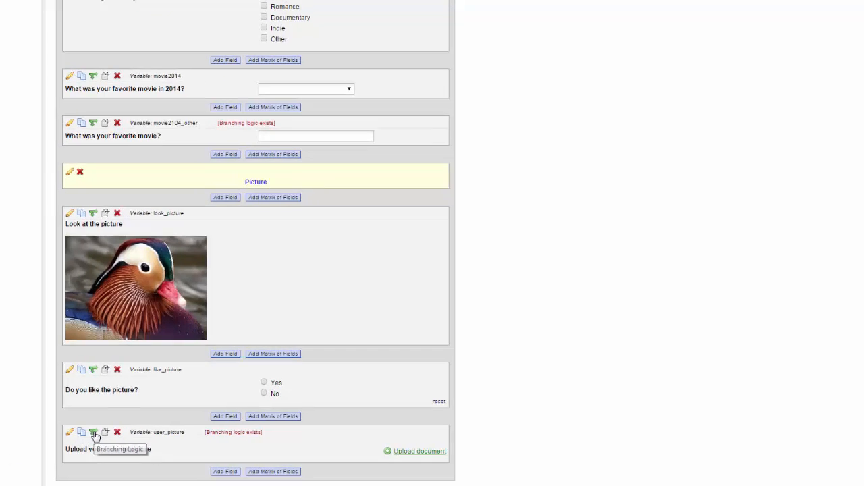
Open the user_picture field's branching logic and clear its existing show-if condition.
{"action": "left_click", "coordinate": [94, 433]}
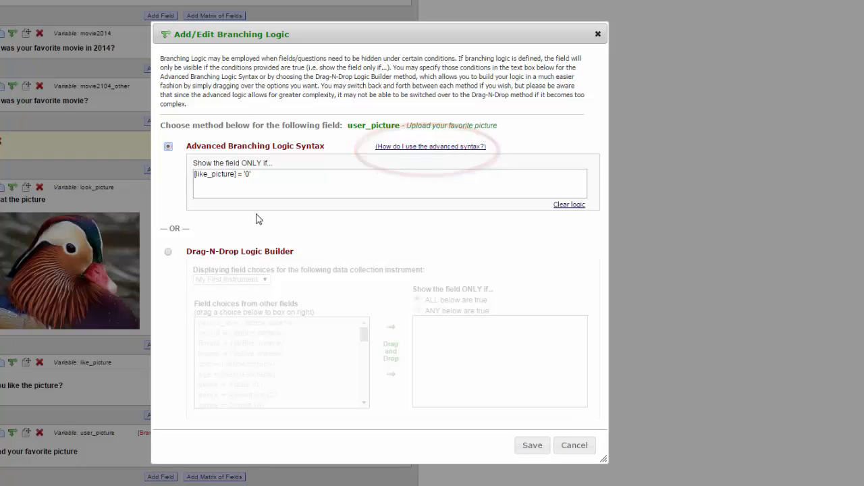
{"action": "left_click", "coordinate": [569, 204]}
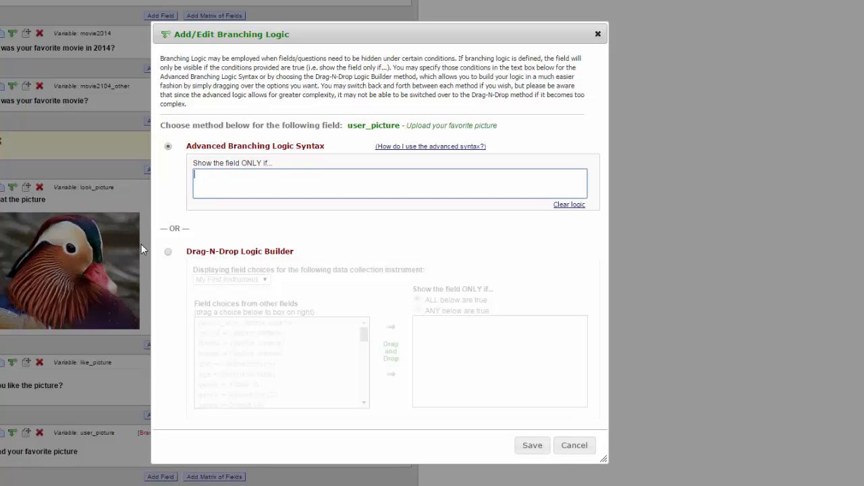
Rebuild the picture field's branching logic as like_picture = No (0), save, and return to the instrument list.
{"action": "left_click", "coordinate": [167, 251]}
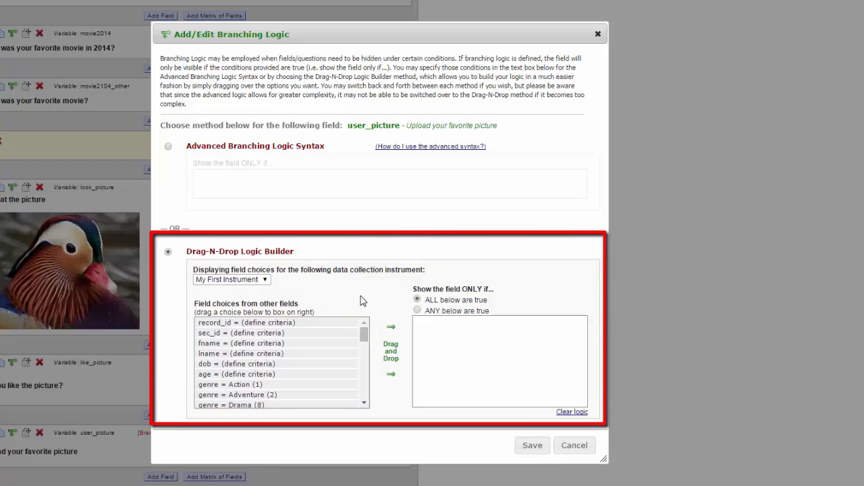
{"action": "mouse_move", "coordinate": [363, 332]}
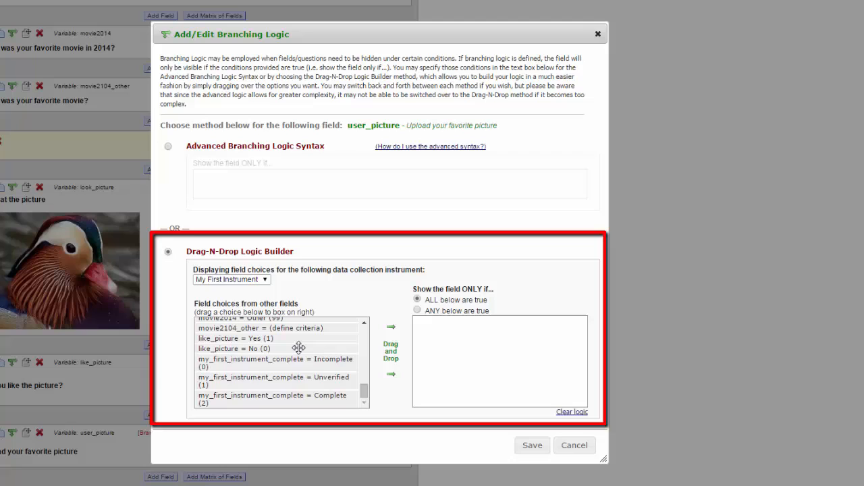
{"action": "left_click_drag", "start_coordinate": [232, 348], "coordinate": [482, 353]}
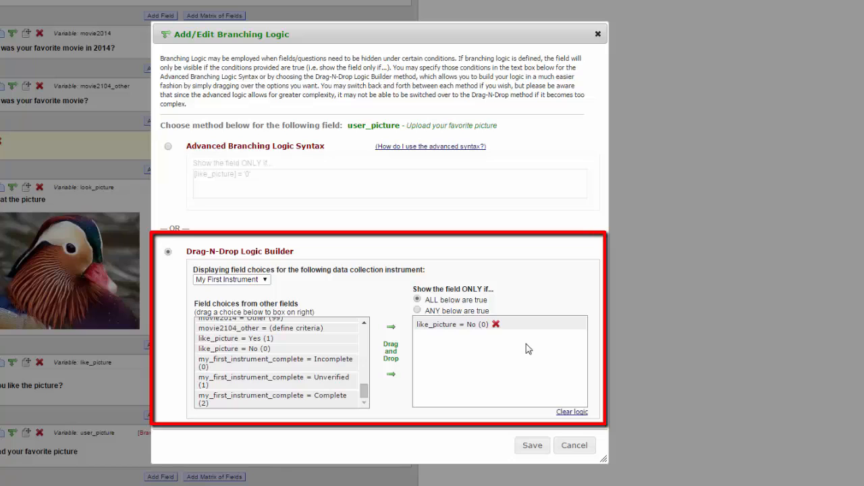
{"action": "left_click", "coordinate": [167, 146]}
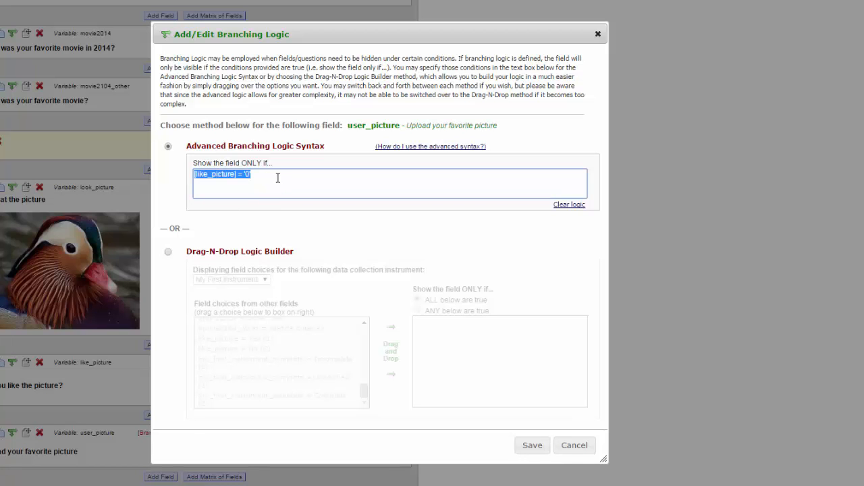
{"action": "left_click", "coordinate": [574, 445]}
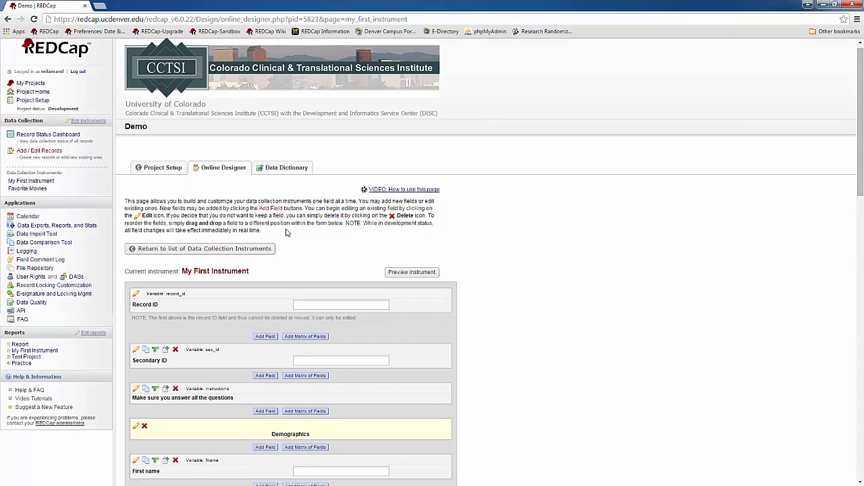
{"action": "left_click", "coordinate": [200, 249]}
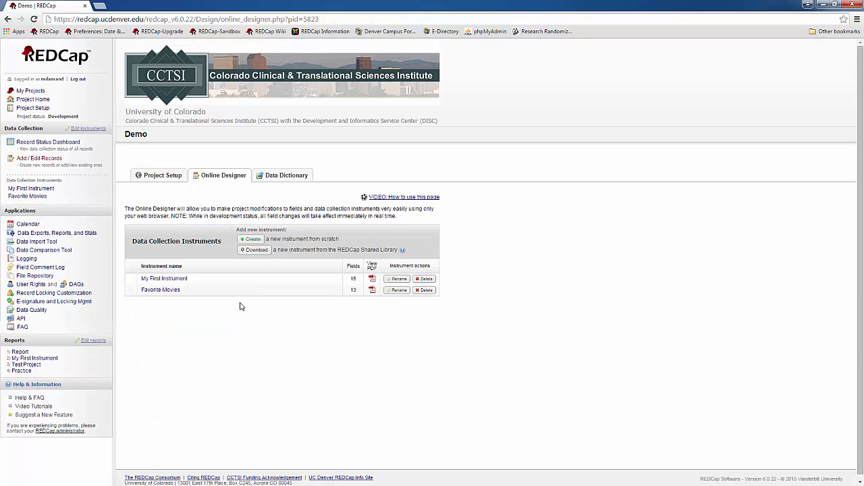
Open Favorite Movies and begin editing the moviestv_times calculated field.
{"action": "left_click", "coordinate": [160, 289]}
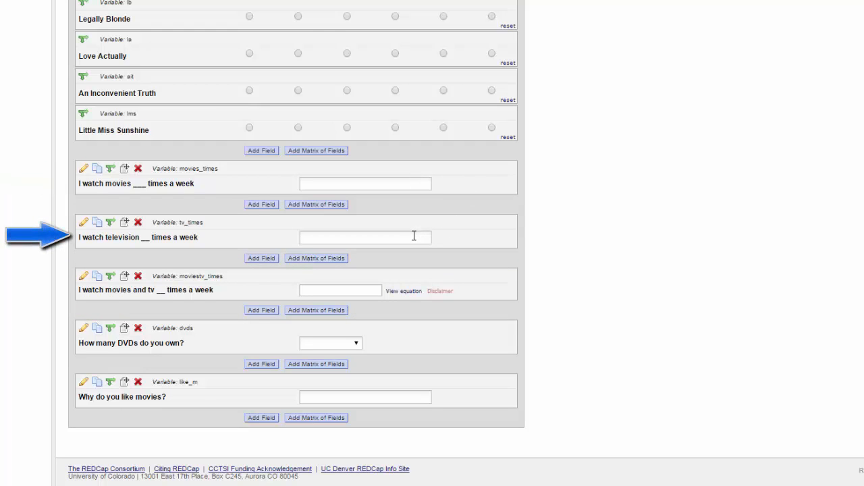
{"action": "mouse_move", "coordinate": [438, 282]}
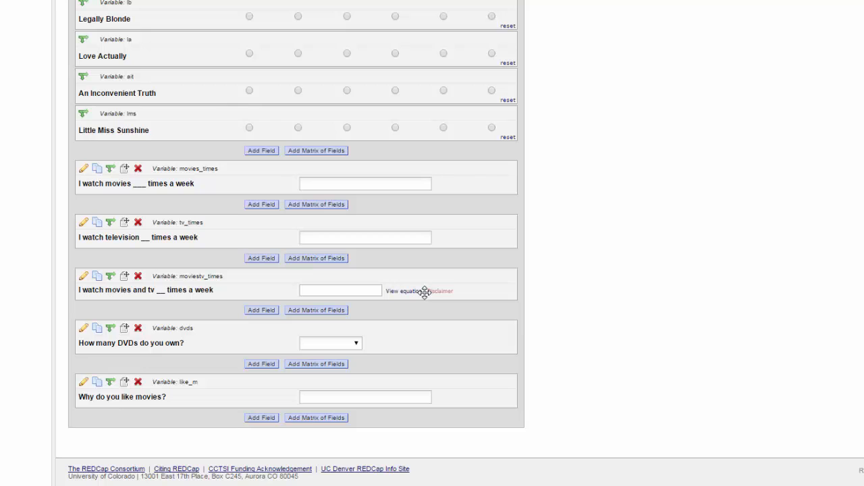
{"action": "left_click", "coordinate": [83, 276]}
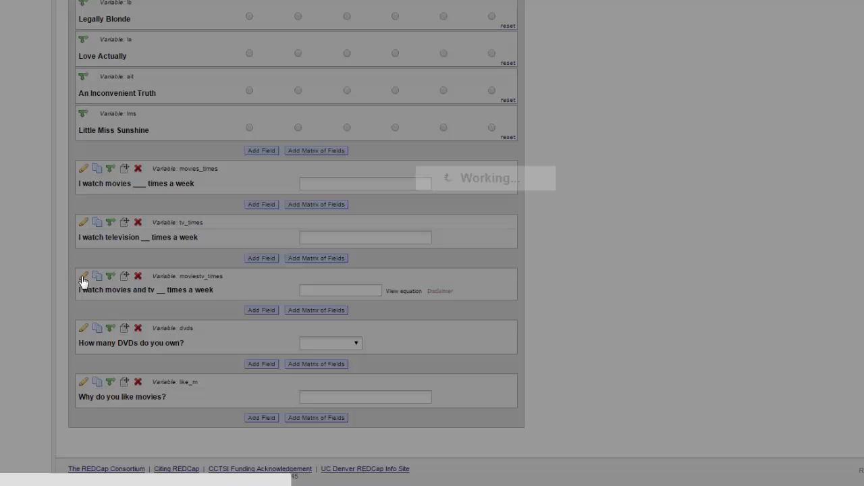
{"action": "left_click", "coordinate": [84, 277]}
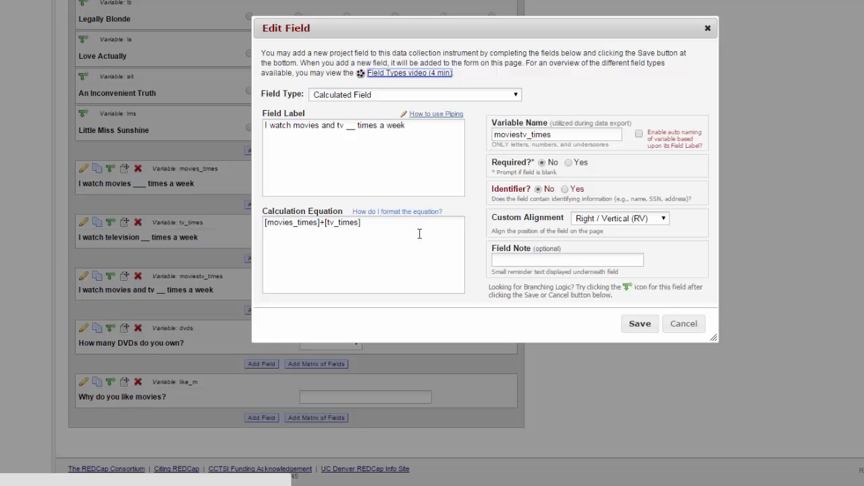
{"action": "mouse_move", "coordinate": [419, 236]}
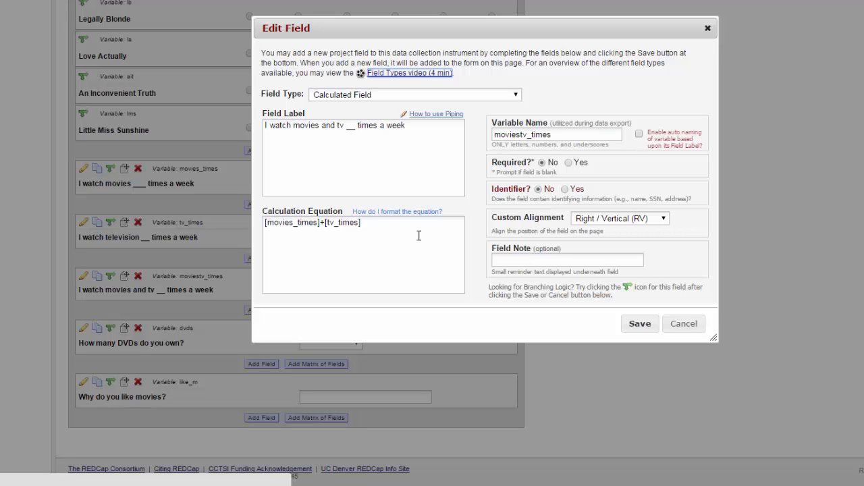
{"action": "triple_click", "coordinate": [312, 222]}
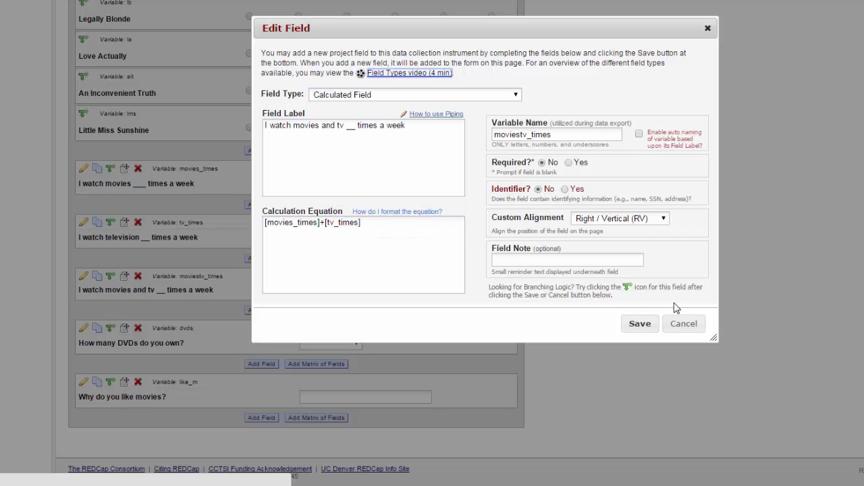
{"action": "left_click", "coordinate": [683, 323]}
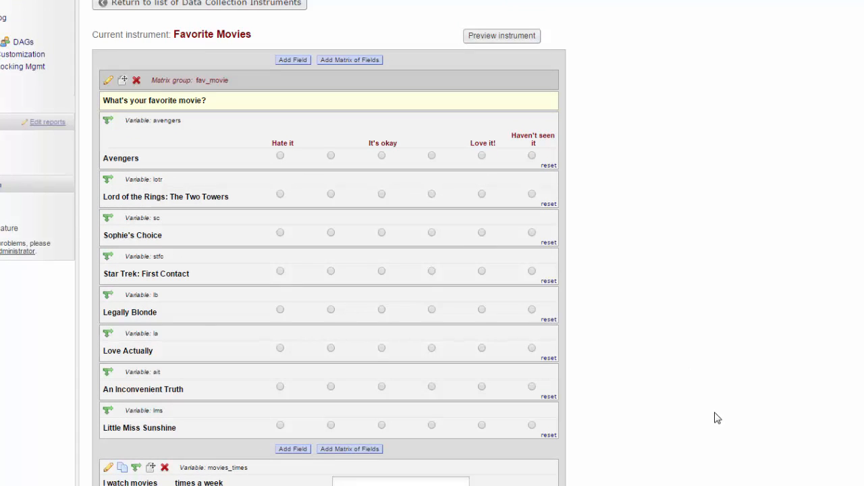
{"action": "mouse_move", "coordinate": [242, 159]}
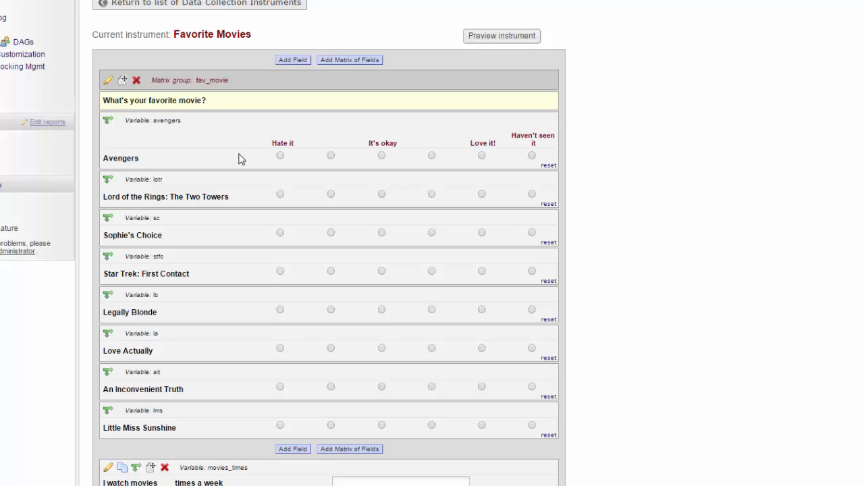
{"action": "mouse_move", "coordinate": [248, 435]}
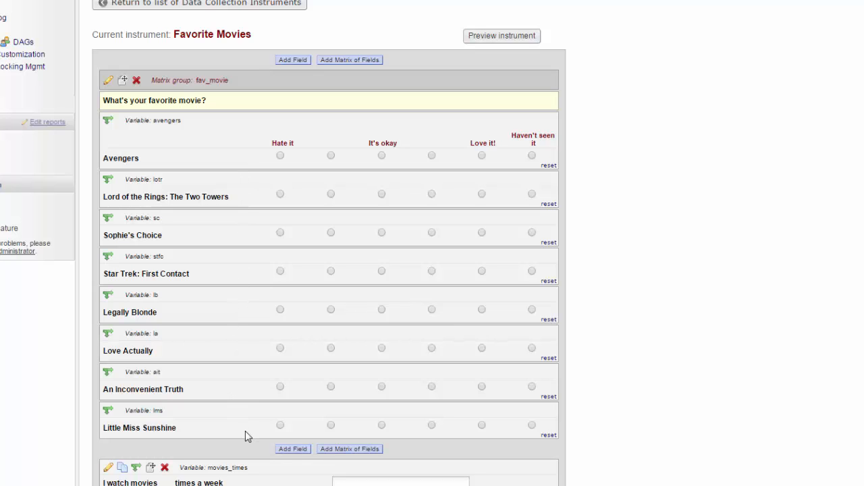
{"action": "mouse_move", "coordinate": [258, 113]}
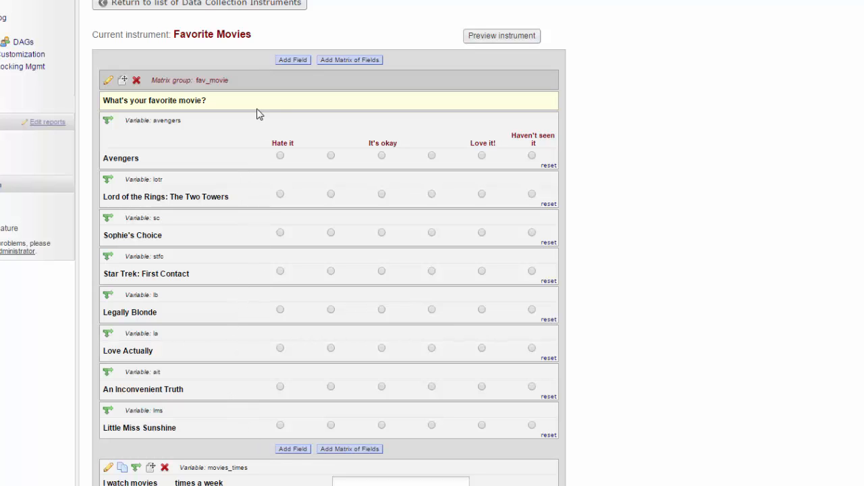
{"action": "mouse_move", "coordinate": [521, 126]}
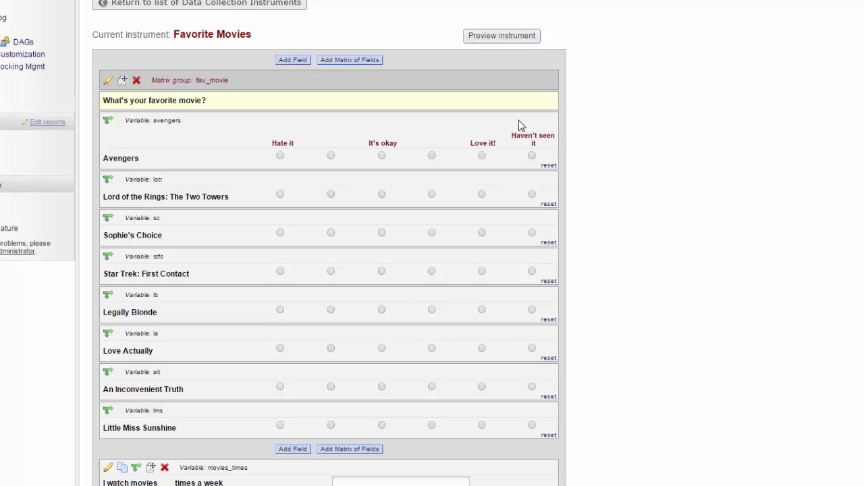
{"action": "mouse_move", "coordinate": [531, 118]}
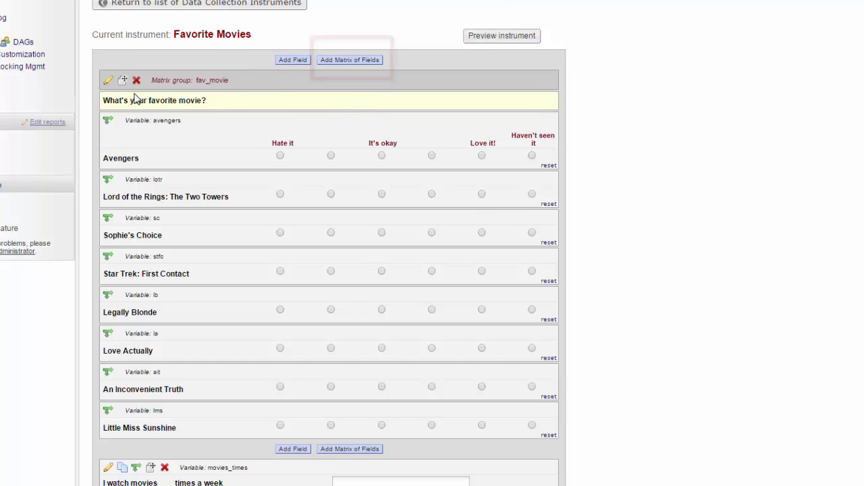
Open the fav_movie rating matrix editor, then cancel without changing anything.
{"action": "left_click", "coordinate": [108, 80]}
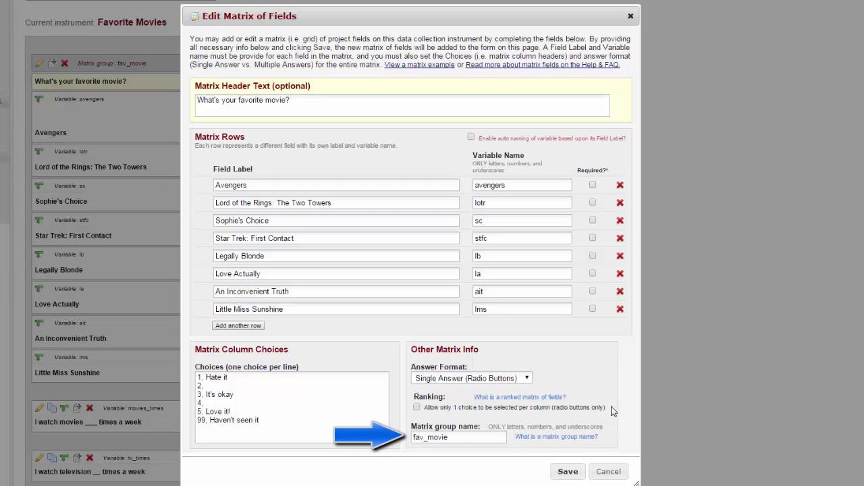
{"action": "mouse_move", "coordinate": [614, 439]}
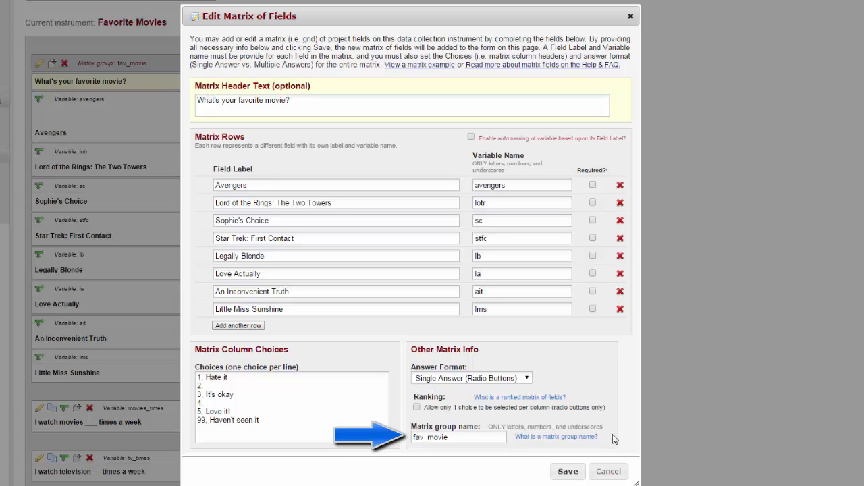
{"action": "mouse_move", "coordinate": [608, 471]}
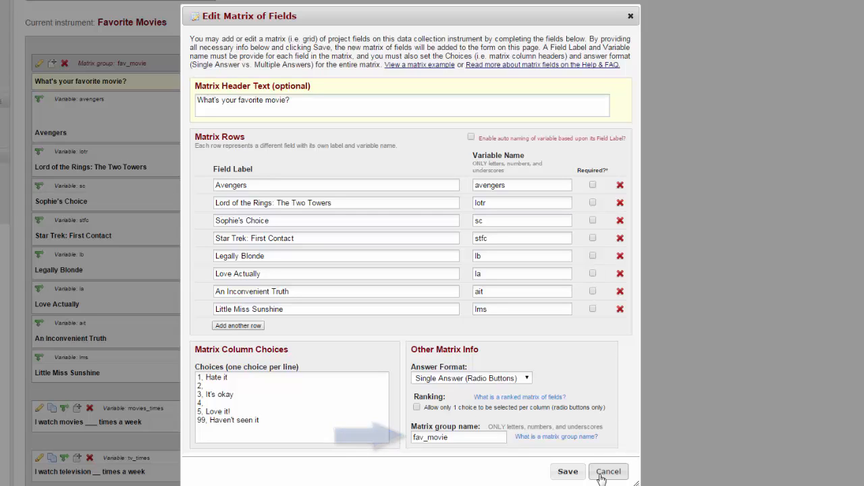
{"action": "left_click", "coordinate": [608, 471]}
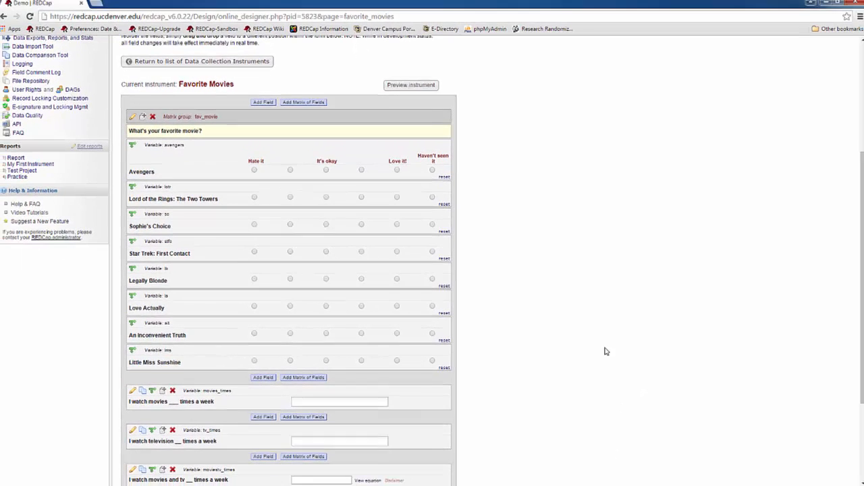
Look through My First Instrument's fields, then view the Record Status Dashboard of 15 records.
{"action": "left_click", "coordinate": [200, 63]}
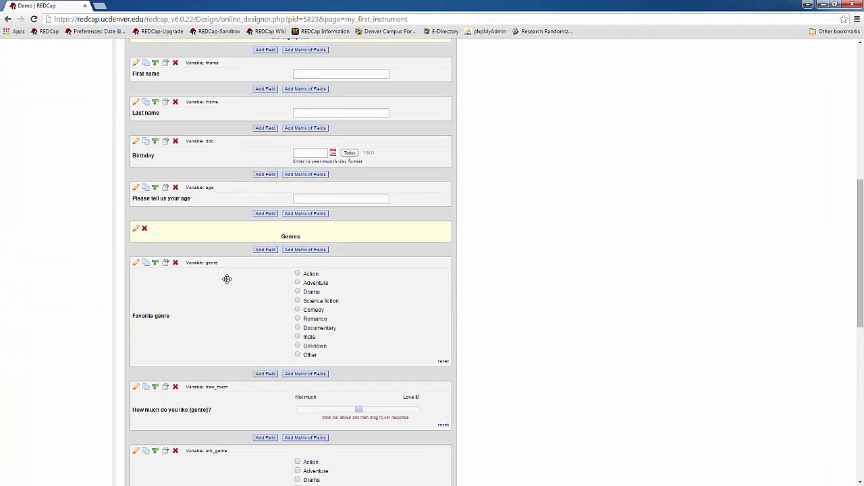
{"action": "scroll", "scroll_direction": "down", "scroll_amount": 3}
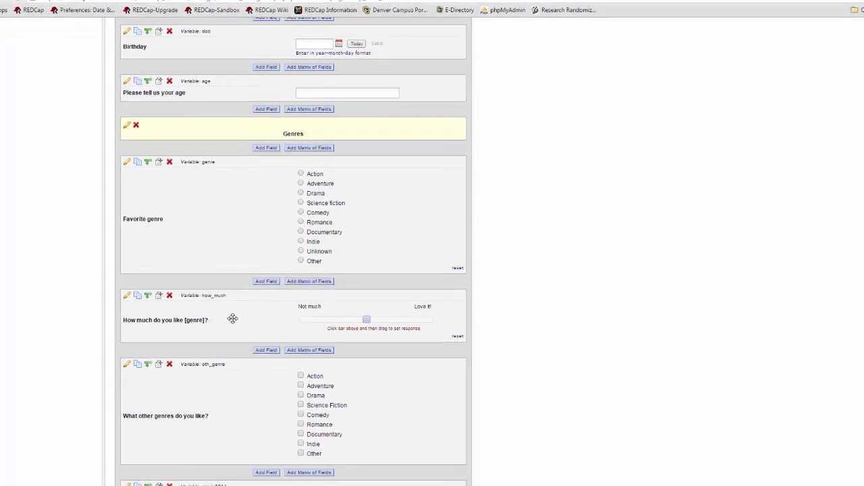
{"action": "scroll", "scroll_direction": "down", "scroll_amount": 3}
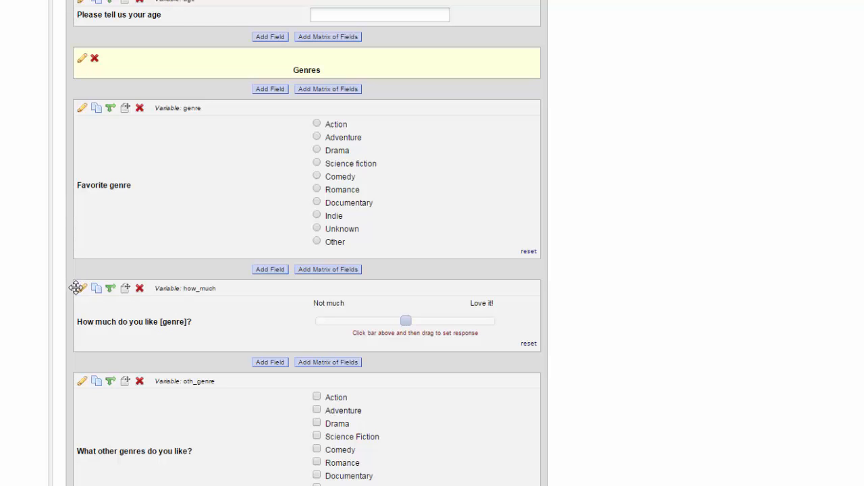
{"action": "left_click", "coordinate": [81, 288]}
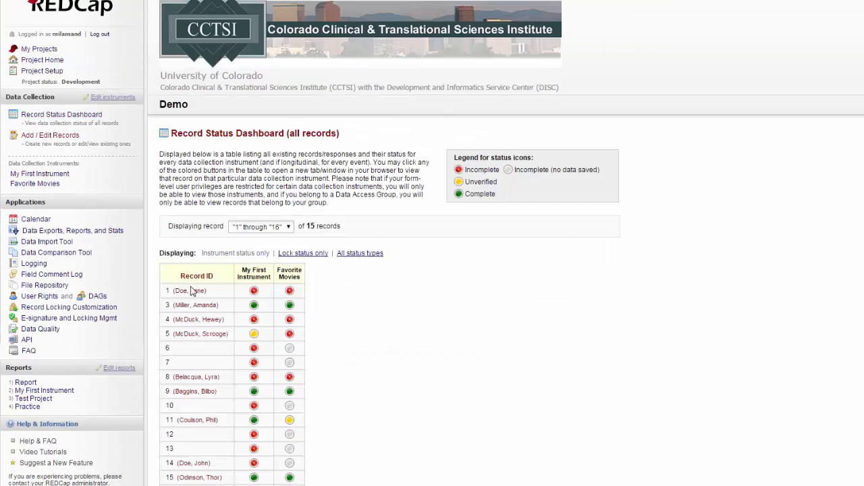
{"action": "mouse_move", "coordinate": [243, 293]}
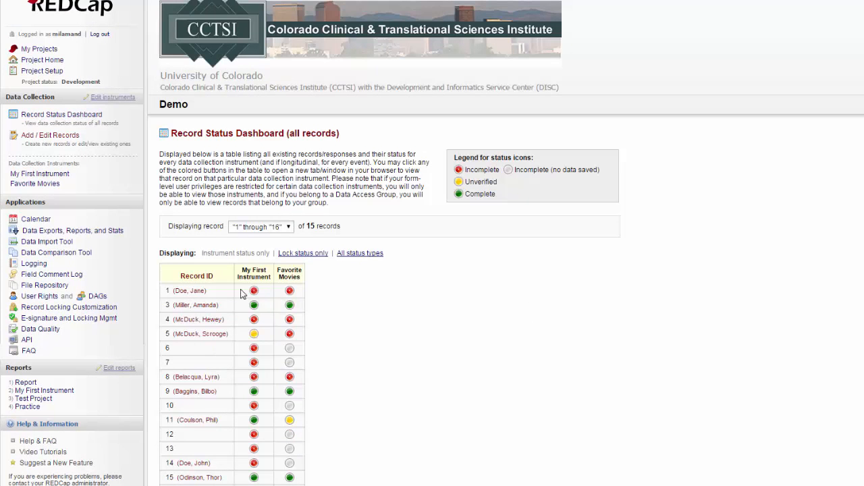
Open record 1's My First Instrument form and change favorite genre to Documentary.
{"action": "left_click", "coordinate": [254, 291]}
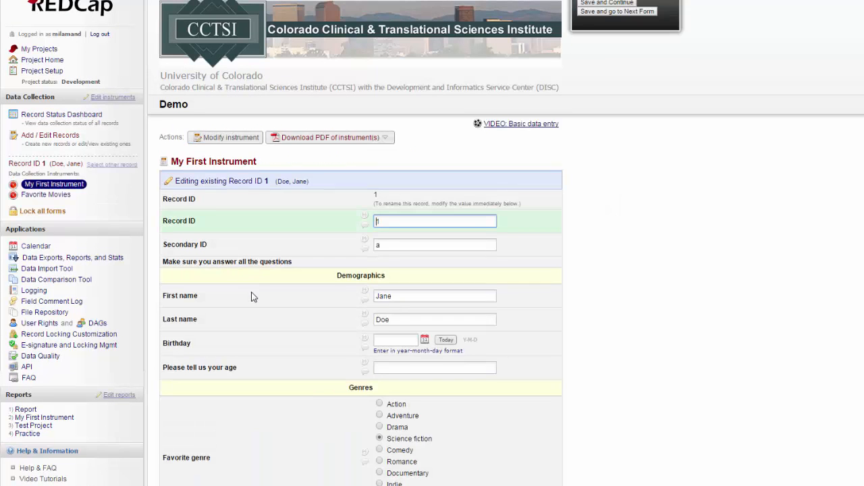
{"action": "scroll", "scroll_direction": "down", "scroll_amount": 3}
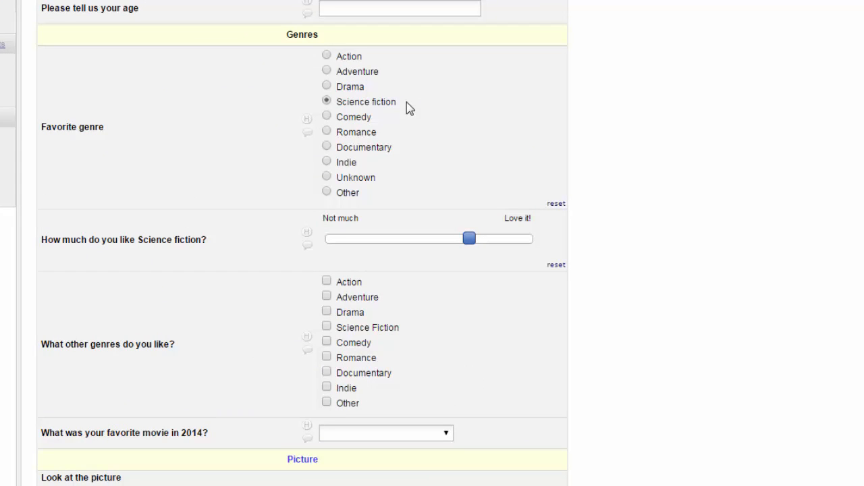
{"action": "mouse_move", "coordinate": [138, 271]}
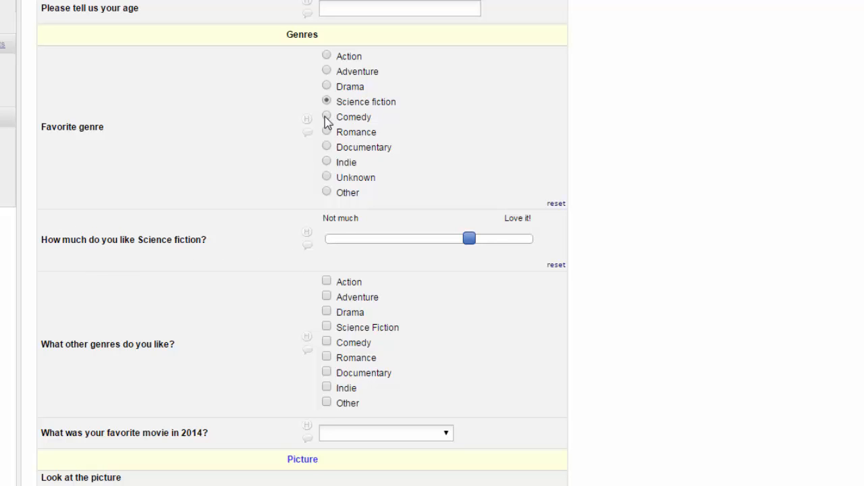
{"action": "left_click", "coordinate": [326, 116]}
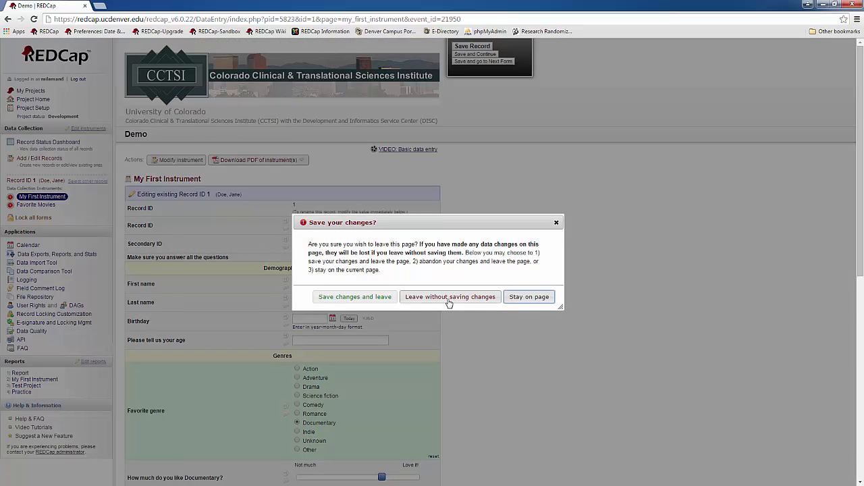
Leave record 1 without saving, then preview My First Instrument from the Online Designer.
{"action": "left_click", "coordinate": [450, 297]}
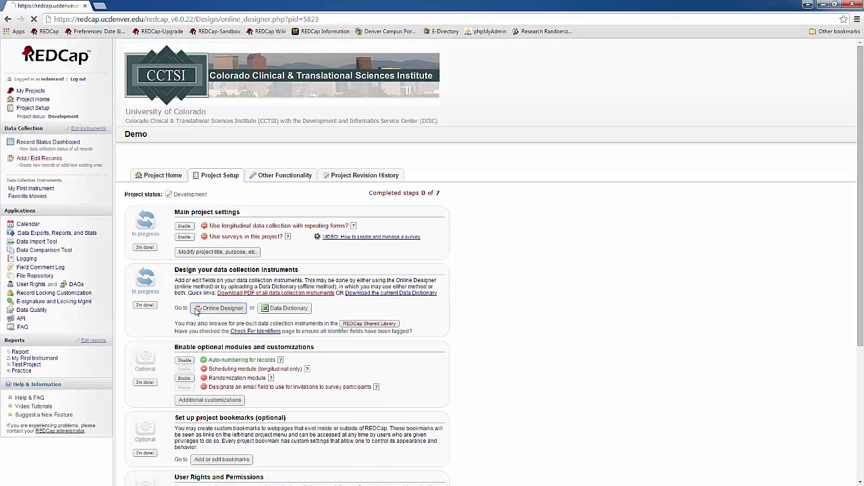
{"action": "left_click", "coordinate": [221, 309]}
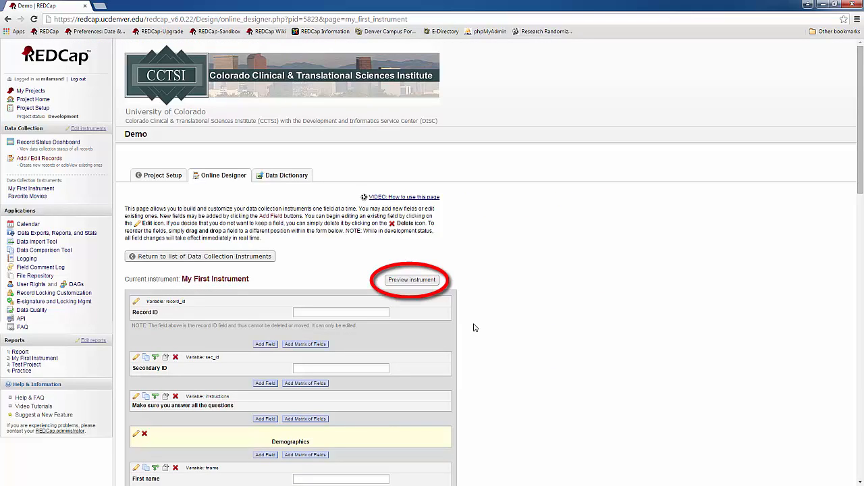
{"action": "mouse_move", "coordinate": [412, 280]}
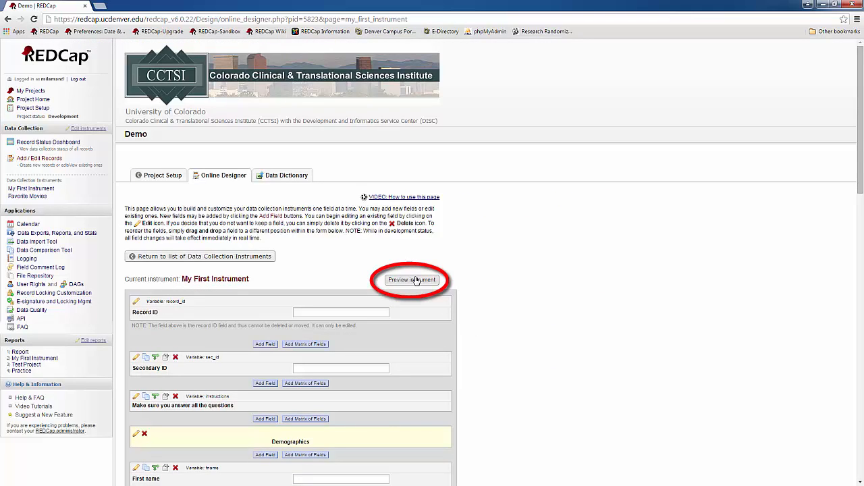
{"action": "left_click", "coordinate": [412, 280]}
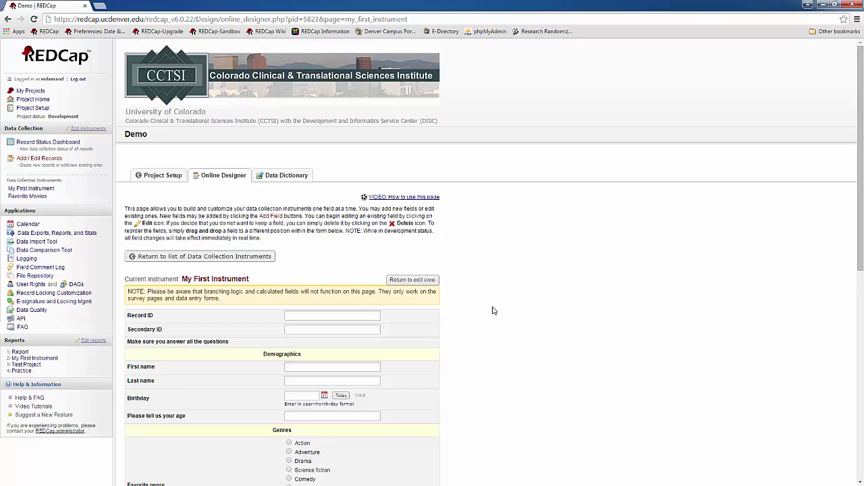
{"action": "scroll", "scroll_direction": "down", "scroll_amount": 3}
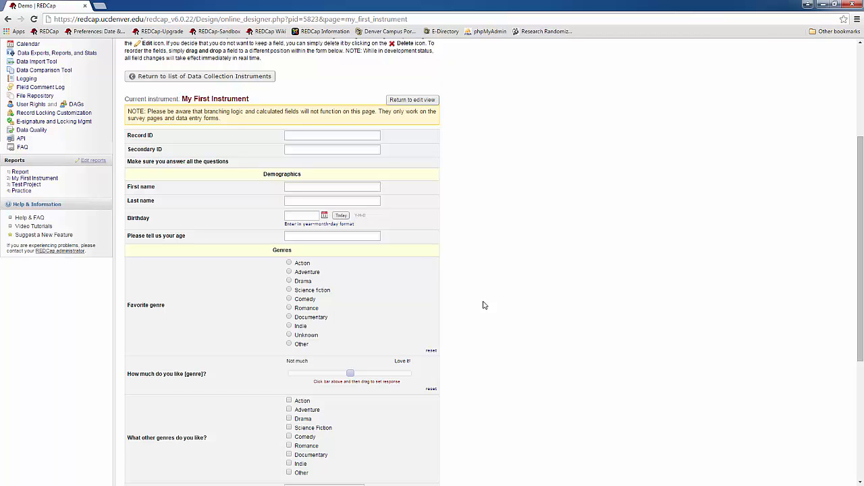
{"action": "mouse_move", "coordinate": [158, 143]}
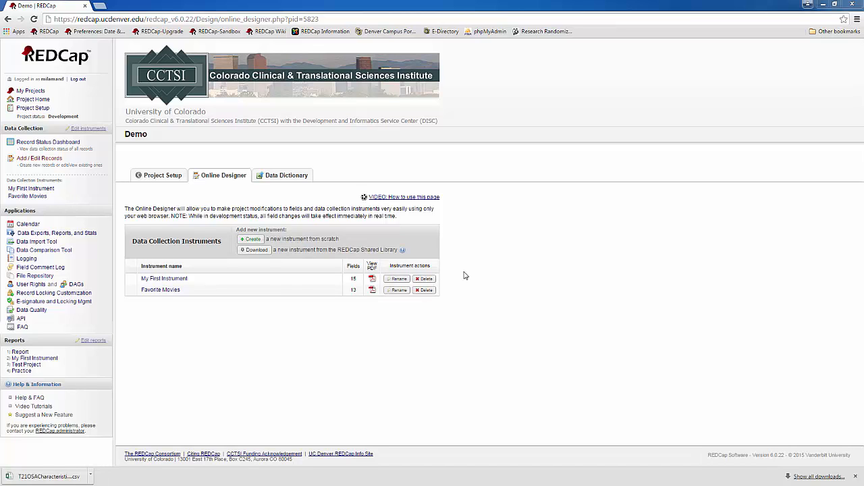
Download the project's current data dictionary CSV.
{"action": "left_click", "coordinate": [285, 175]}
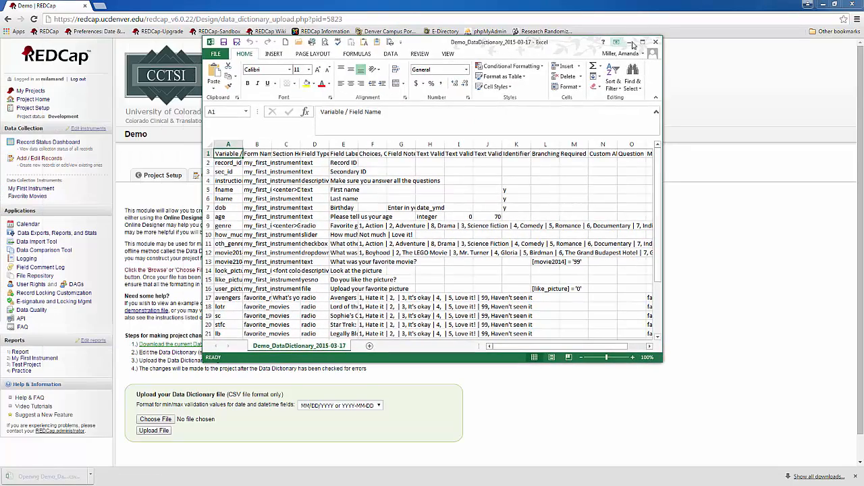
Maximize Excel, read the Text Validation Min, Identifier? and Branching Logic headers, then close without saving.
{"action": "left_click", "coordinate": [631, 42]}
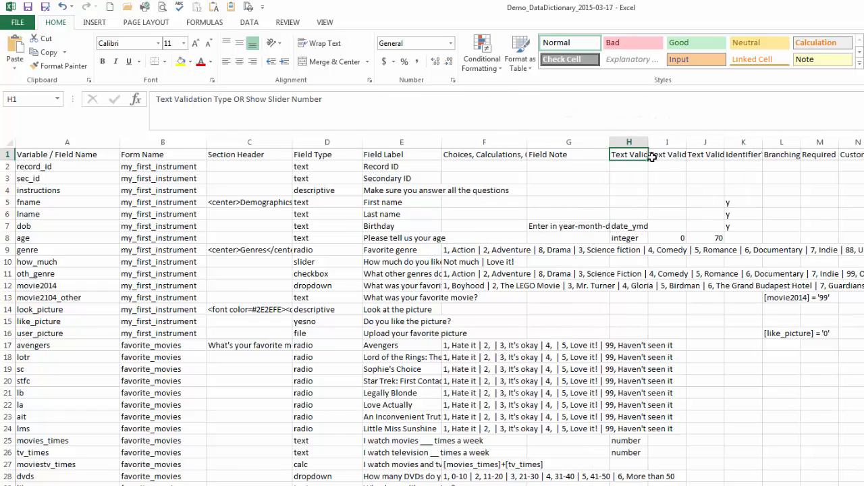
{"action": "left_click", "coordinate": [667, 154]}
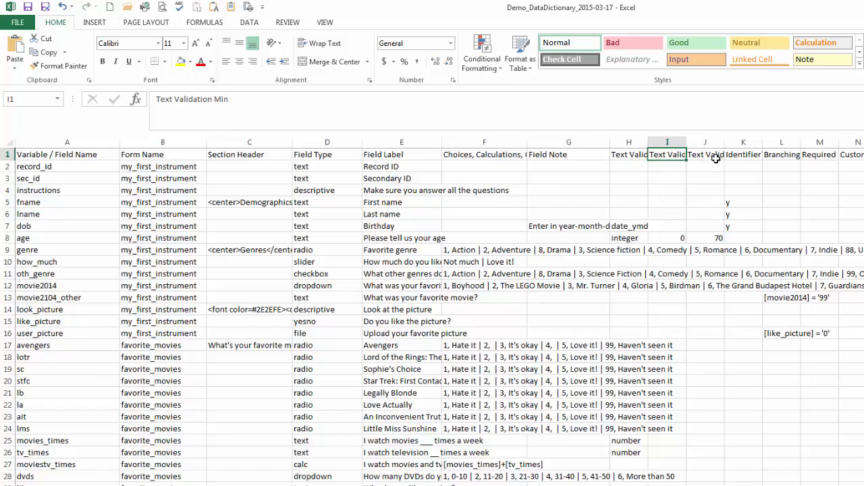
{"action": "left_click", "coordinate": [742, 154]}
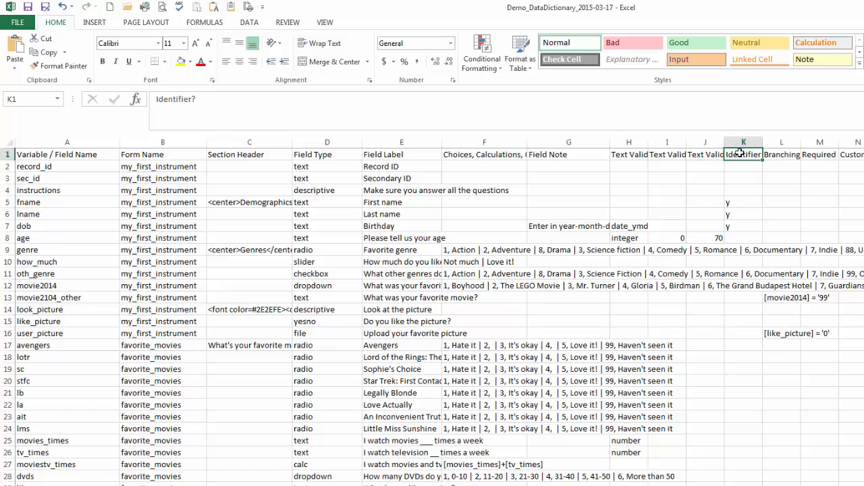
{"action": "left_click", "coordinate": [781, 154]}
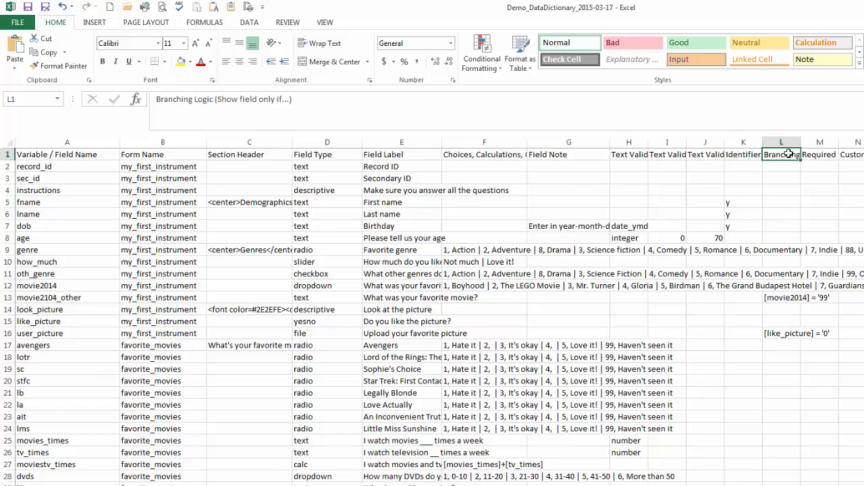
{"action": "mouse_move", "coordinate": [810, 153]}
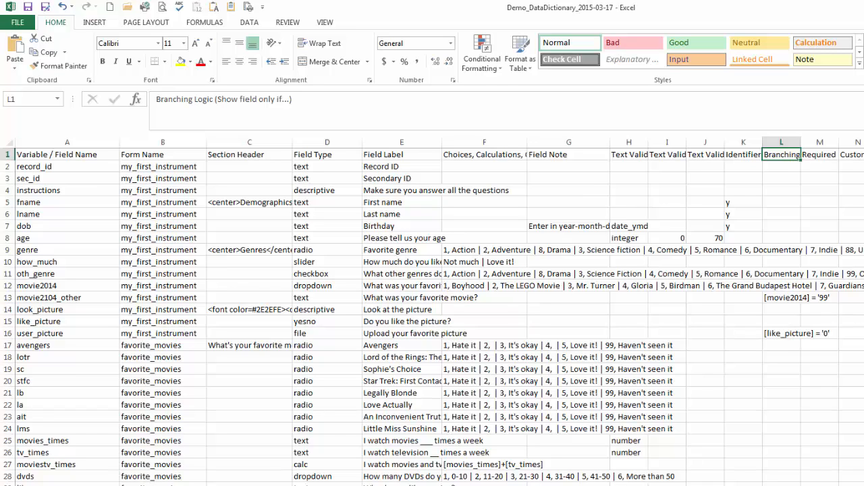
{"action": "mouse_move", "coordinate": [858, 165]}
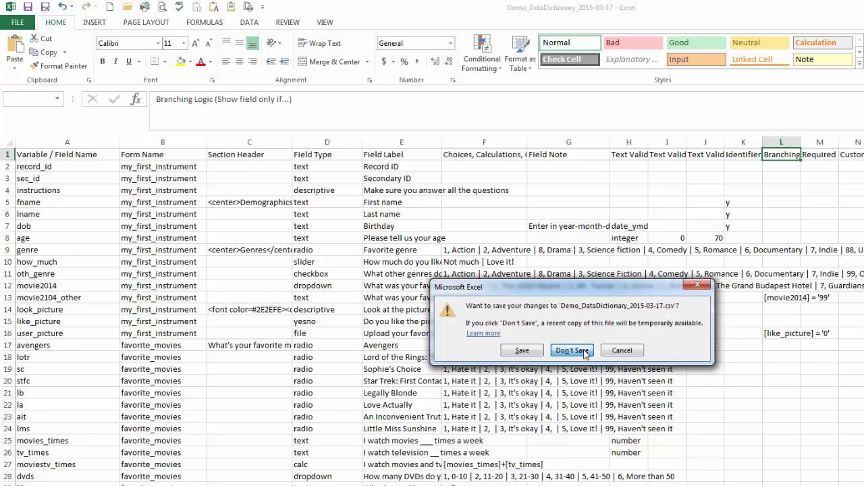
{"action": "left_click", "coordinate": [572, 350]}
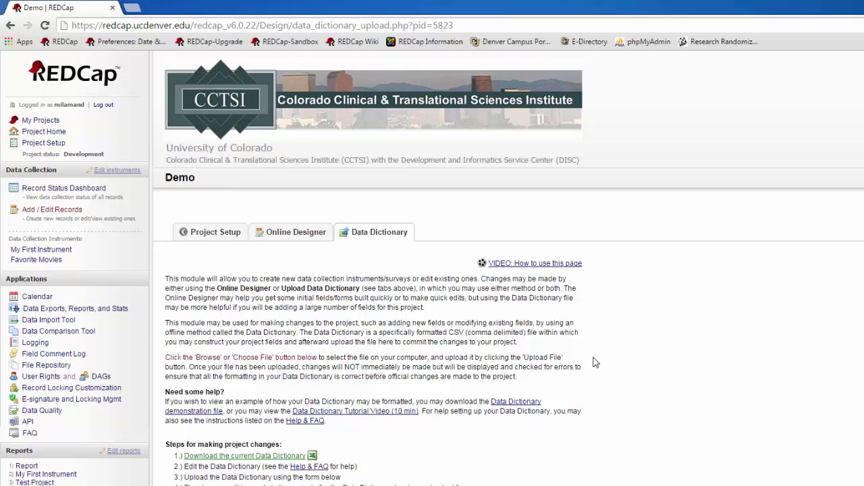